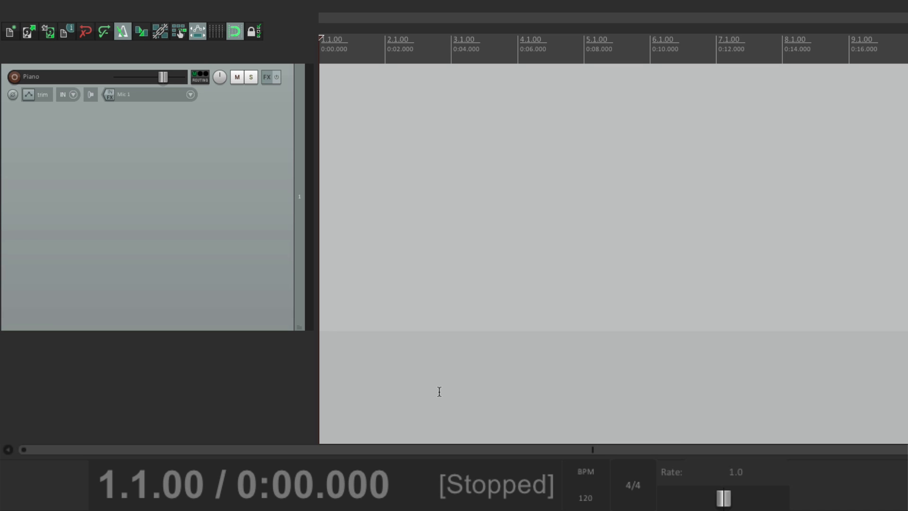
pyautogui.moveTo(585, 498)
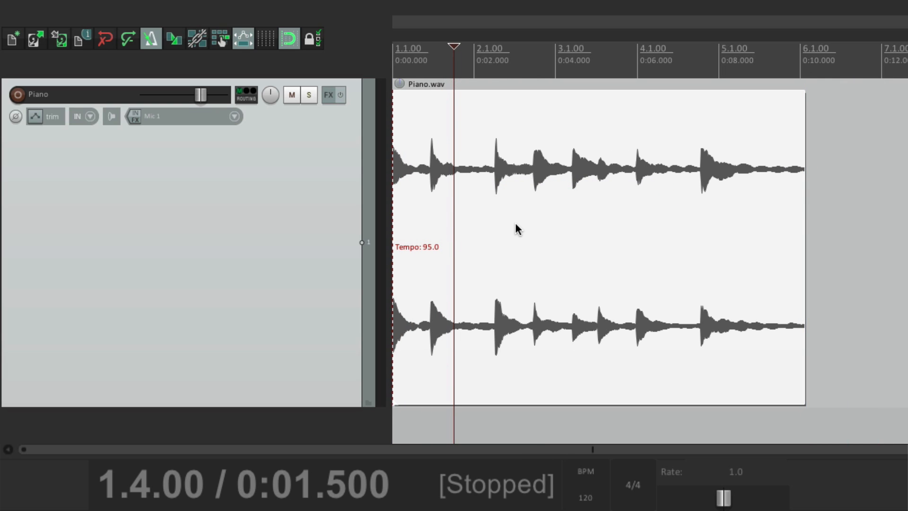
# Audition the piano clip before and after the tempo change stretches it to rate 0.792
pyautogui.press('Space')
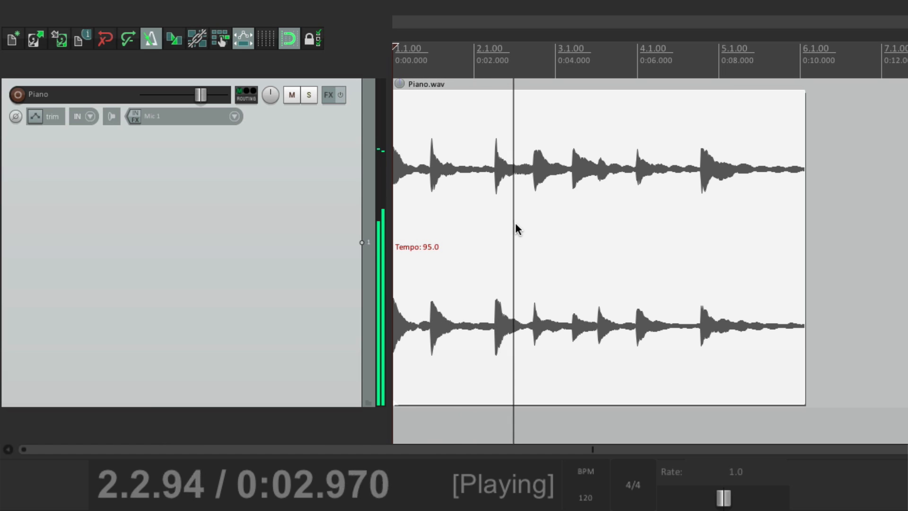
pyautogui.press('space')
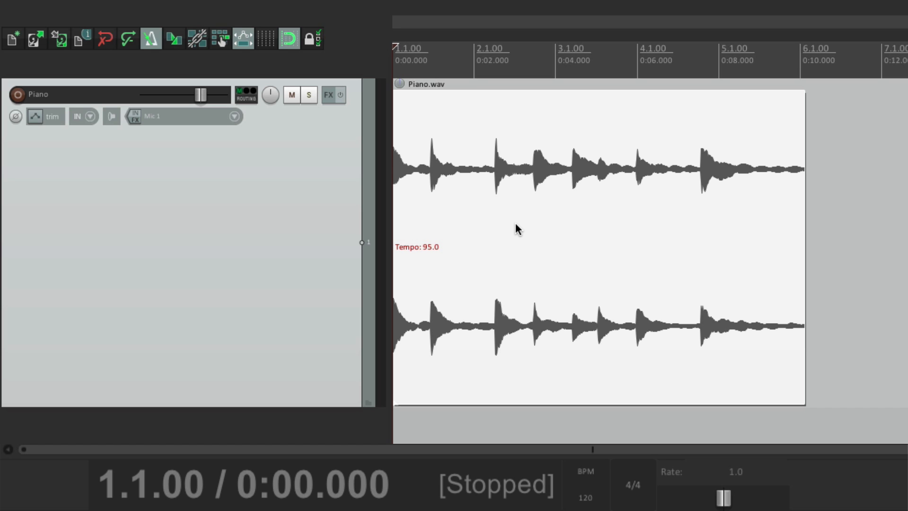
pyautogui.moveTo(585, 495)
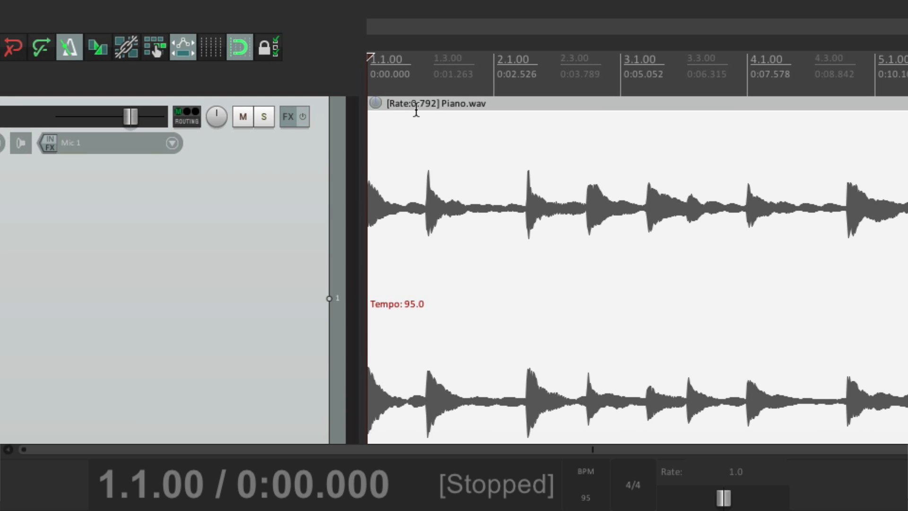
pyautogui.moveTo(590, 259)
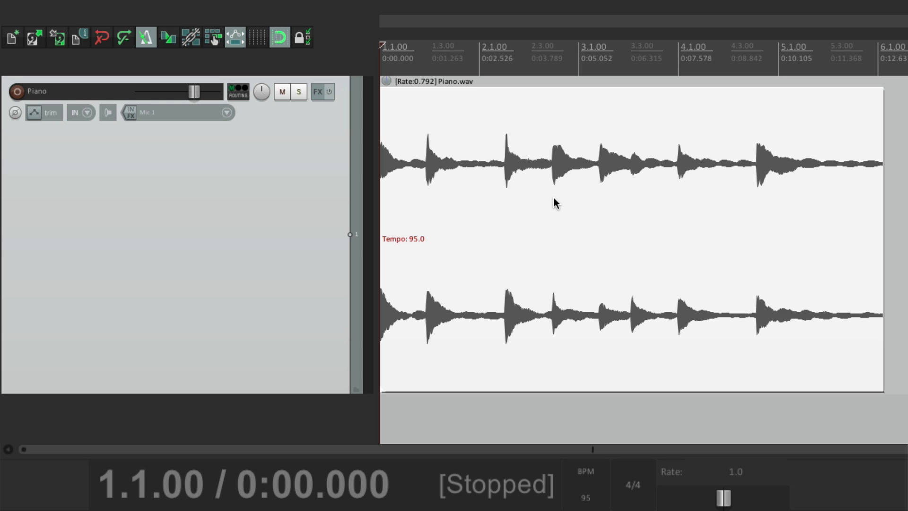
pyautogui.press('space')
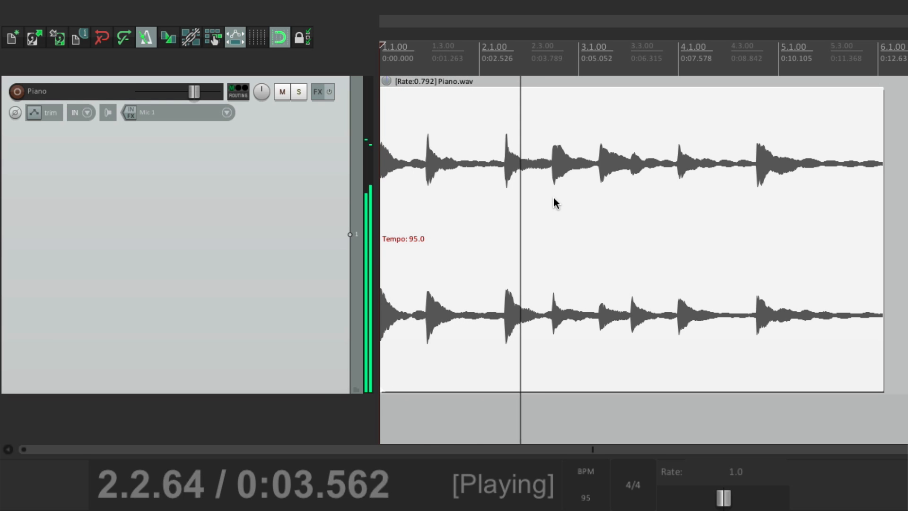
pyautogui.press('Space')
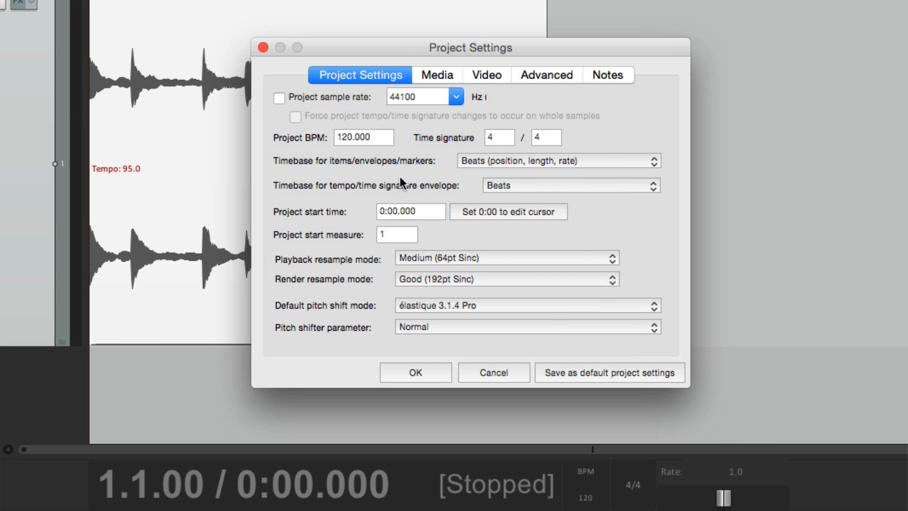
pyautogui.moveTo(471, 174)
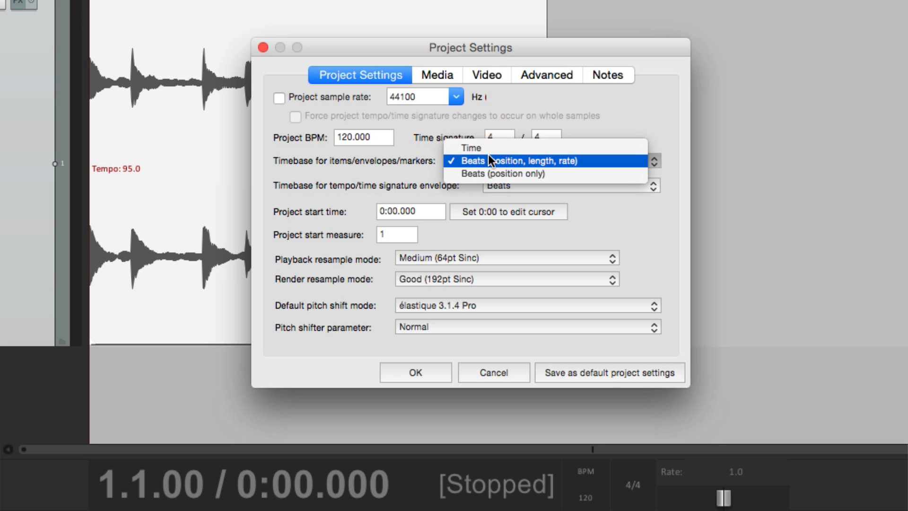
# Set the items timebase so clips no longer stretch with tempo and confirm the settings
pyautogui.click(472, 147)
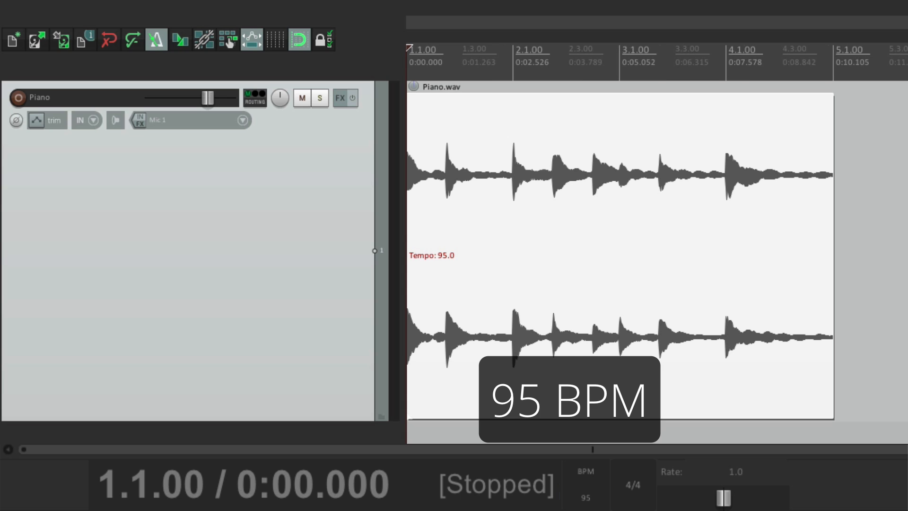
pyautogui.click(579, 62)
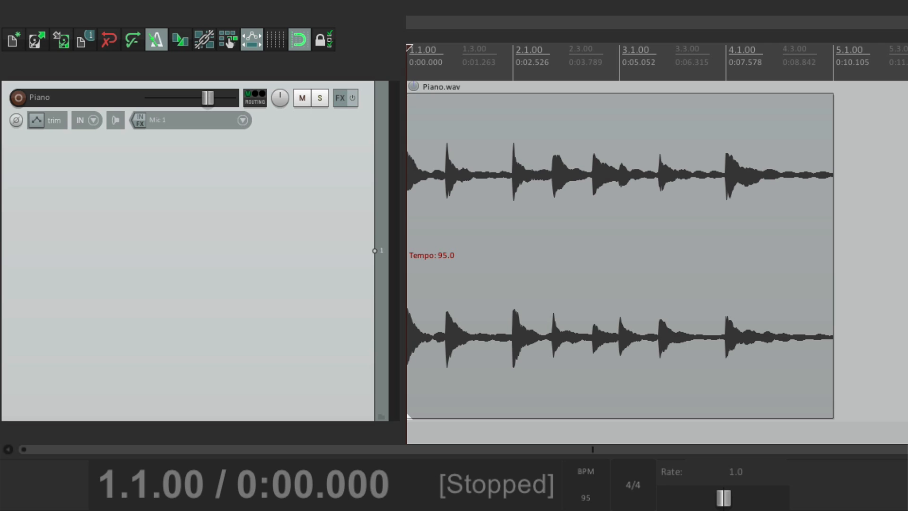
pyautogui.click(585, 487)
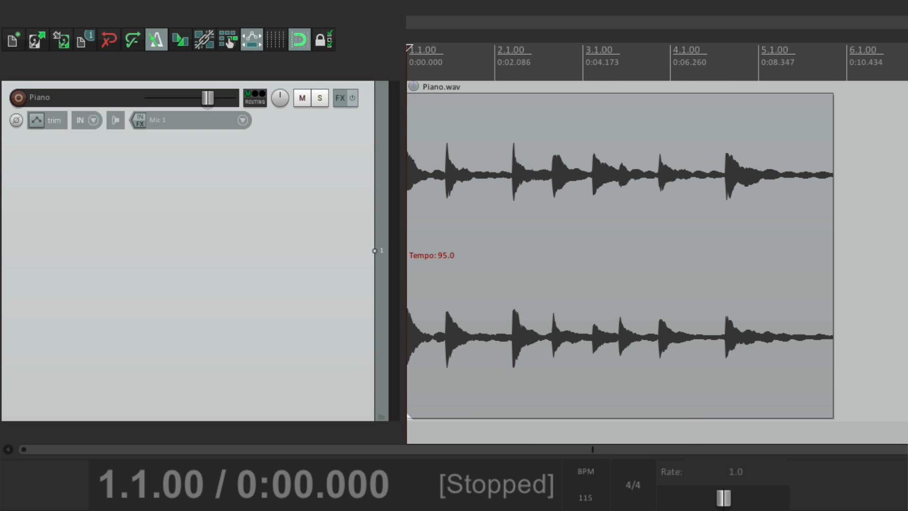
pyautogui.press('space')
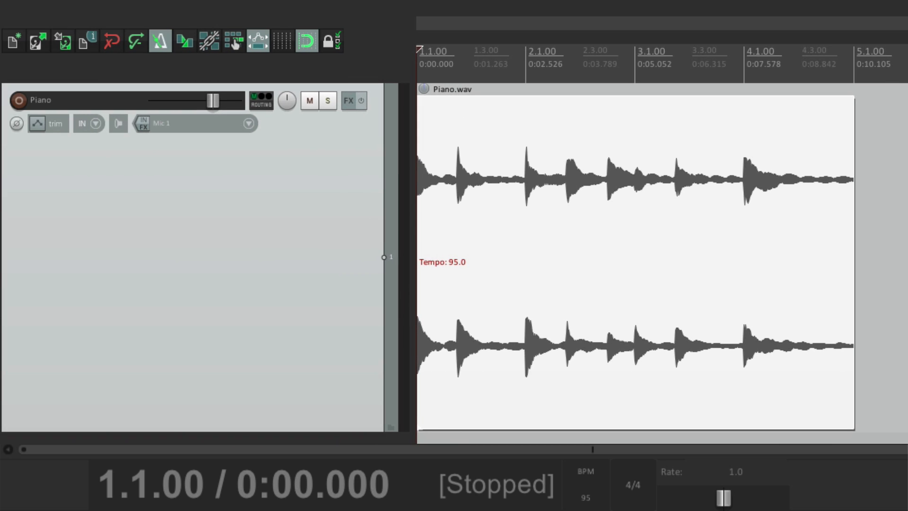
pyautogui.press('Space')
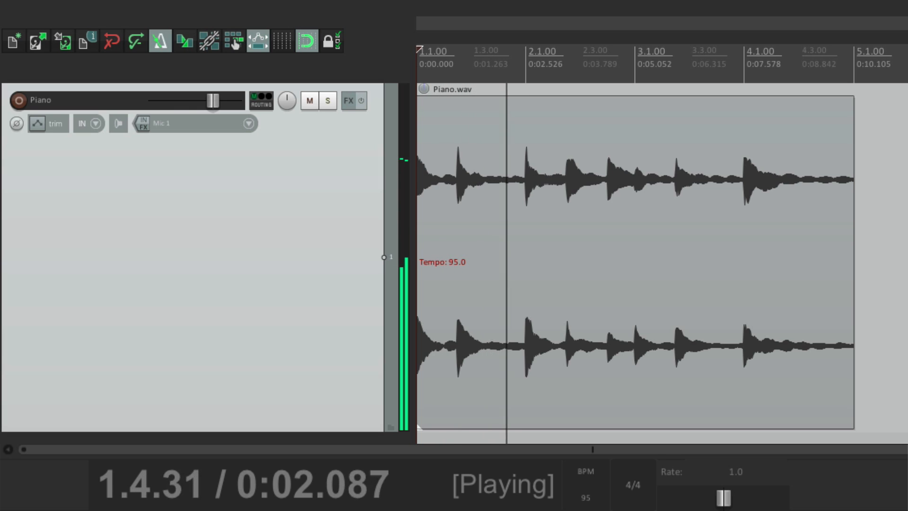
pyautogui.press('space')
pyautogui.write('115')
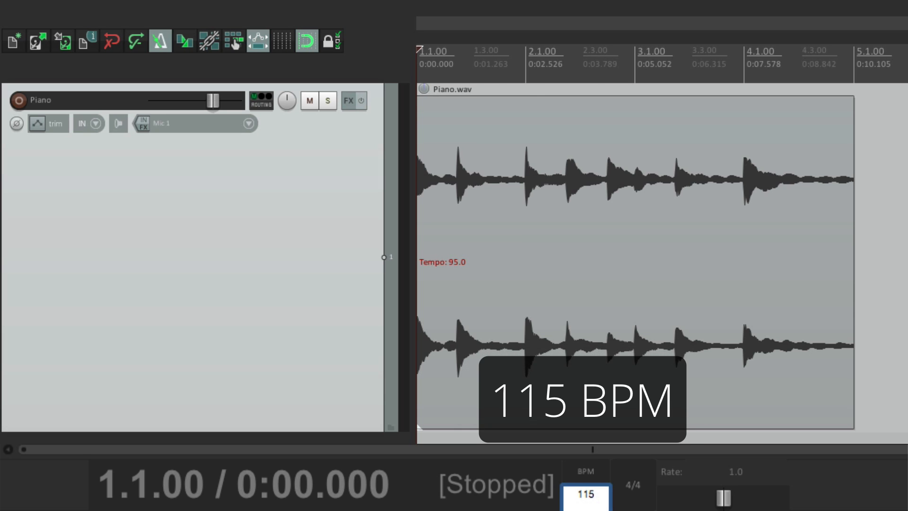
pyautogui.press('Space')
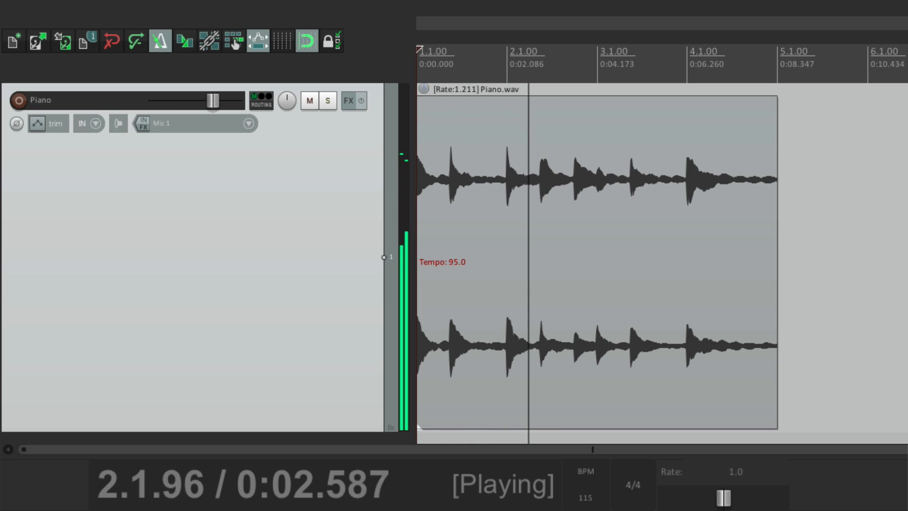
pyautogui.press('Space')
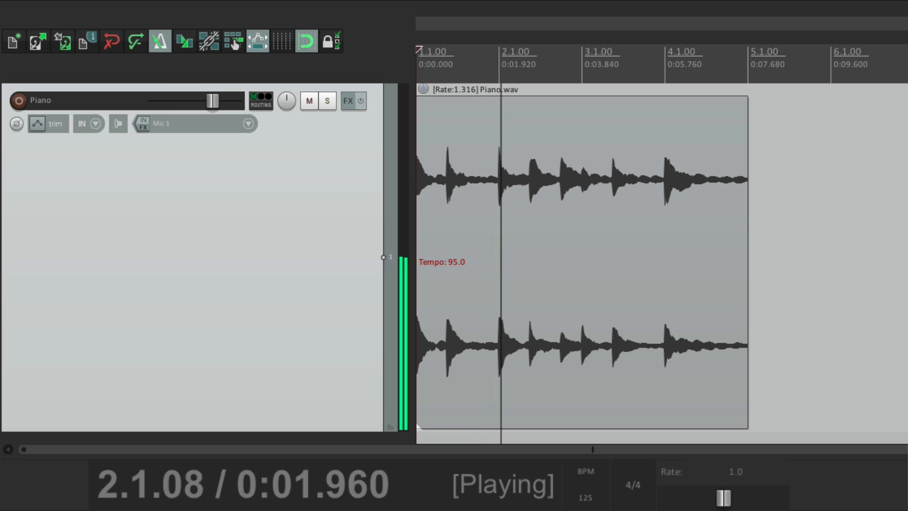
pyautogui.press('Space')
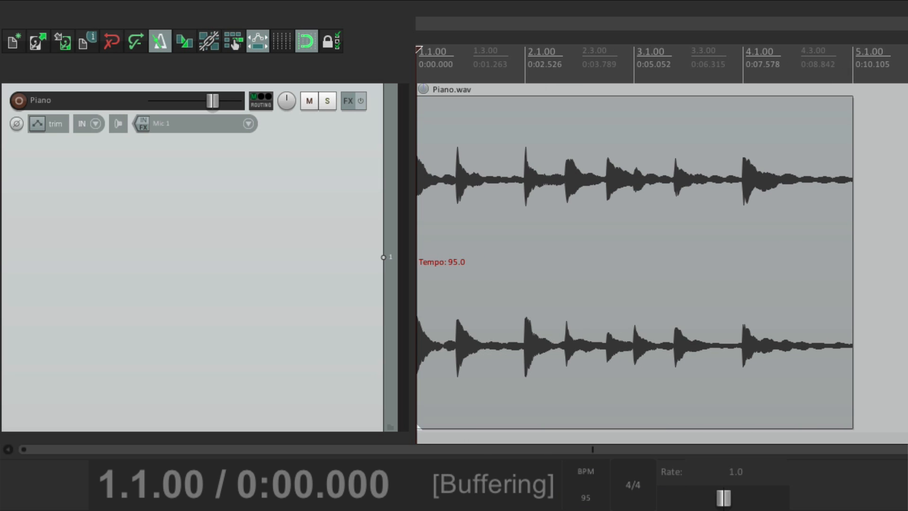
pyautogui.press('Space')
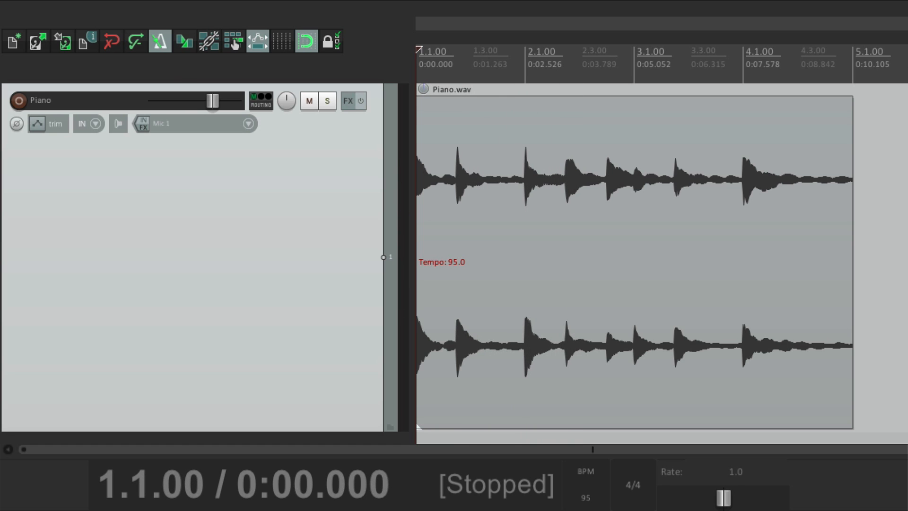
pyautogui.moveTo(123, 74)
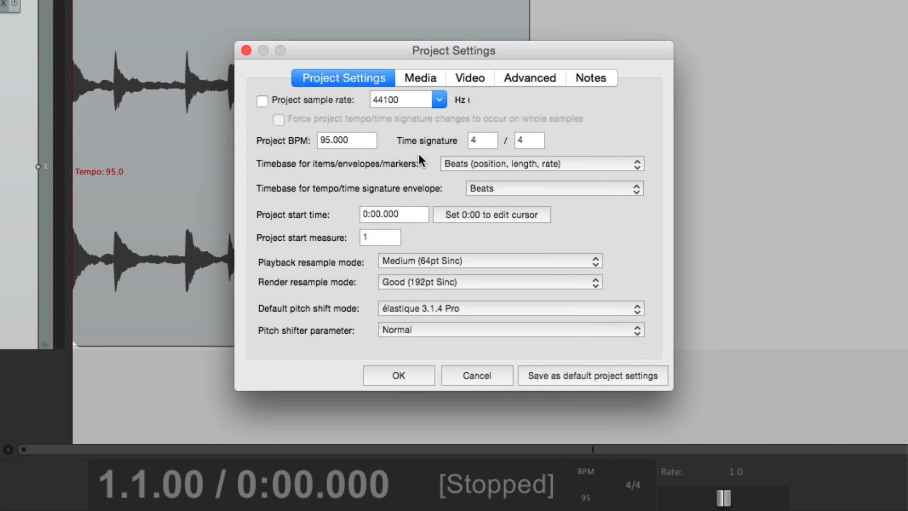
pyautogui.moveTo(447, 173)
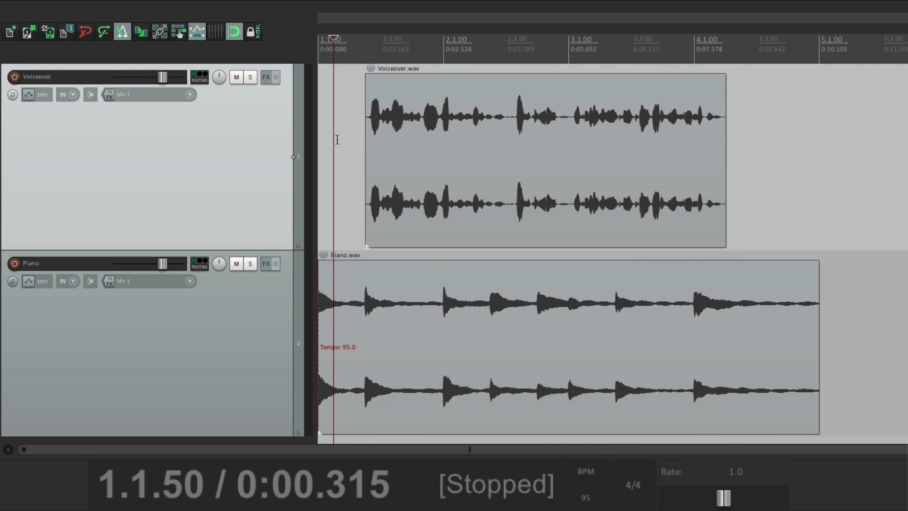
pyautogui.press('Space')
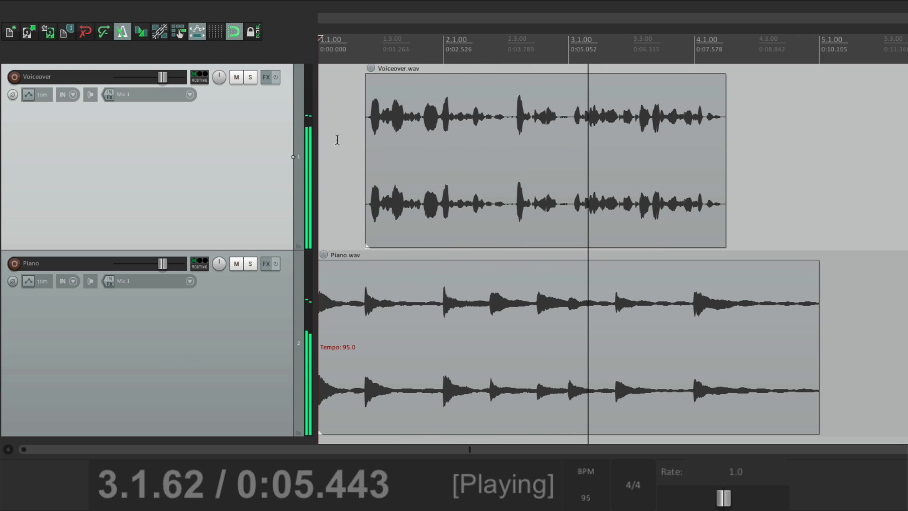
pyautogui.press('space')
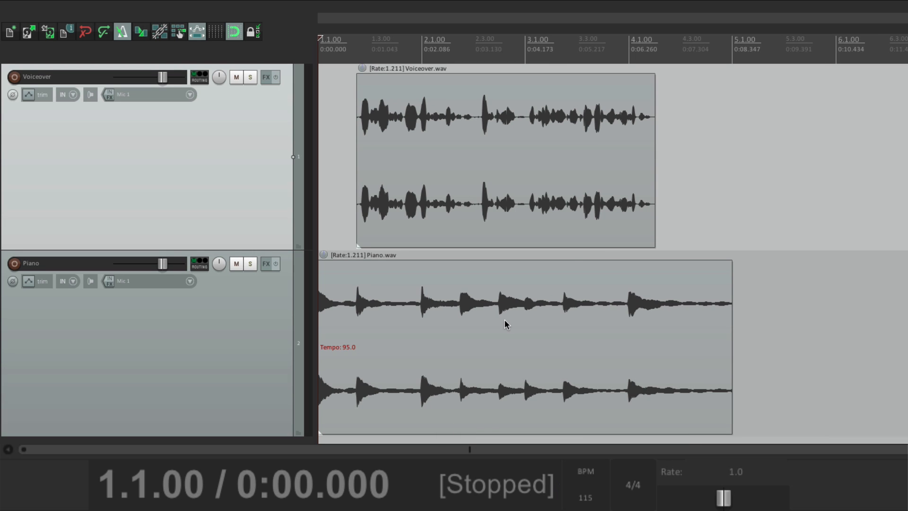
pyautogui.moveTo(511, 192)
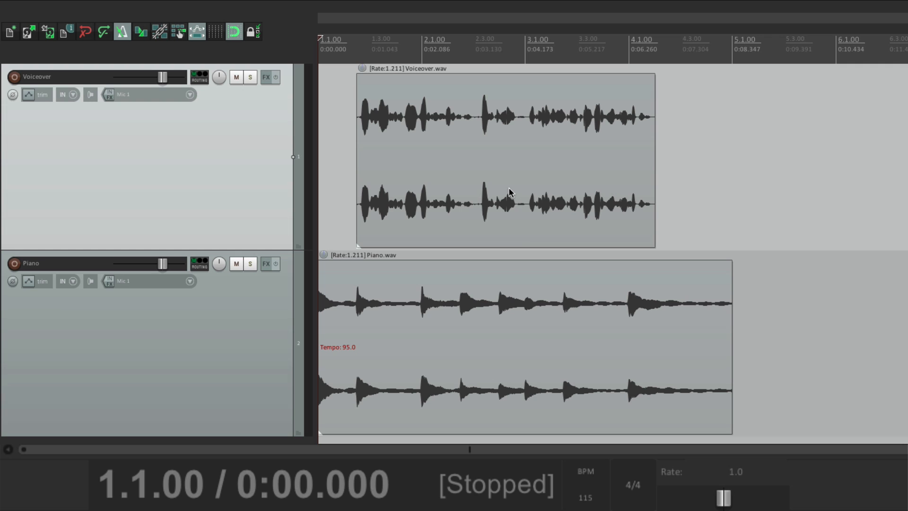
pyautogui.press('space')
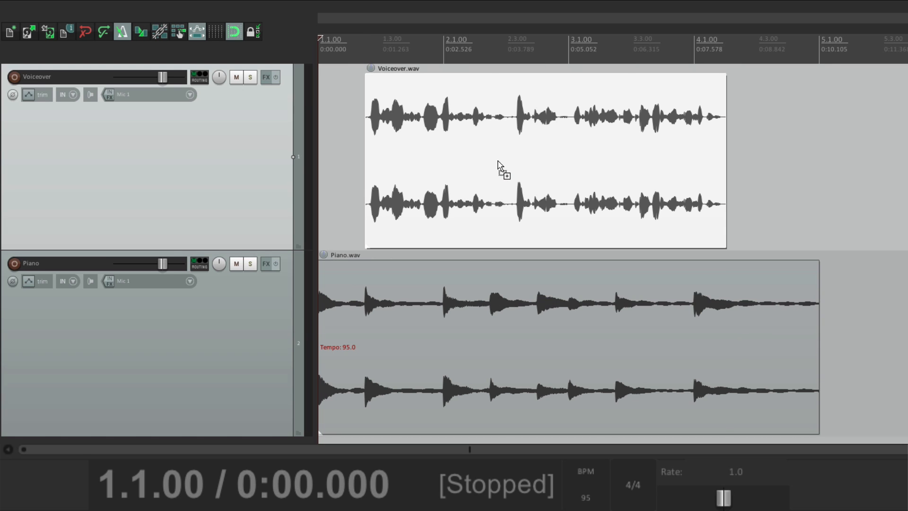
pyautogui.click(333, 44)
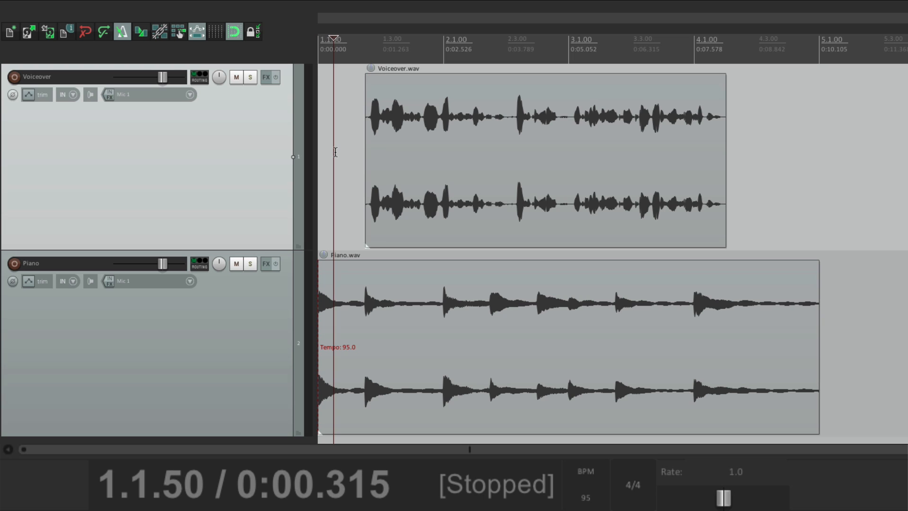
pyautogui.moveTo(242, 145)
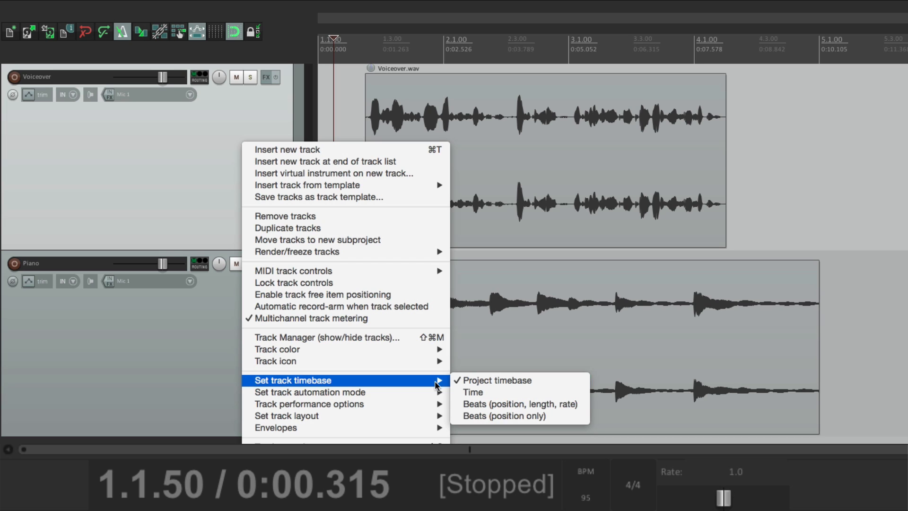
pyautogui.click(504, 403)
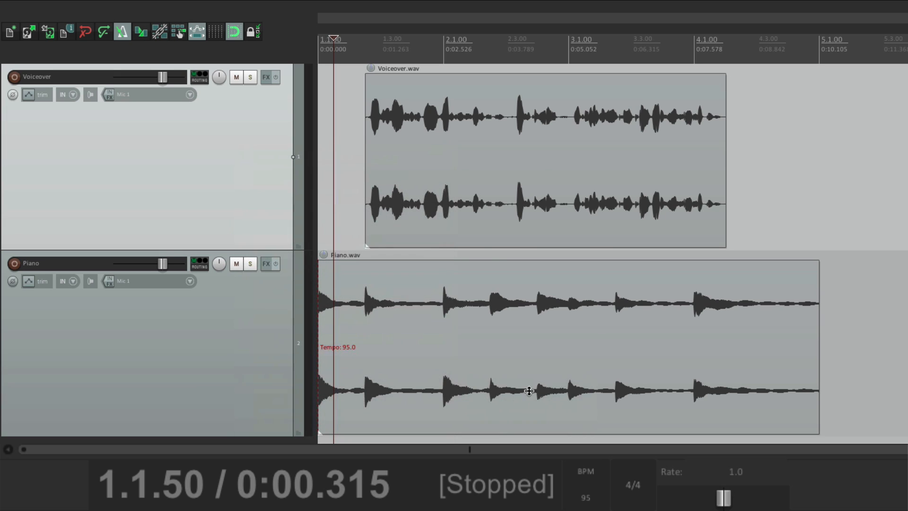
pyautogui.moveTo(494, 174)
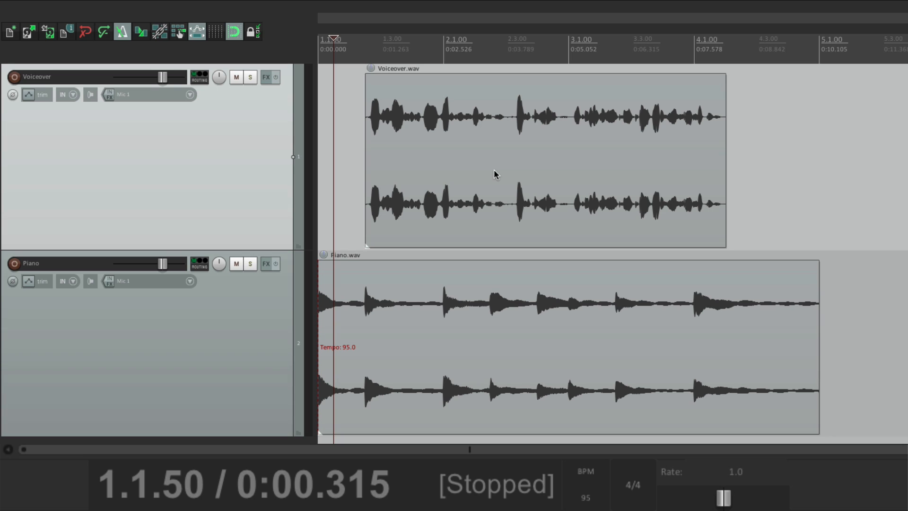
pyautogui.moveTo(495, 304)
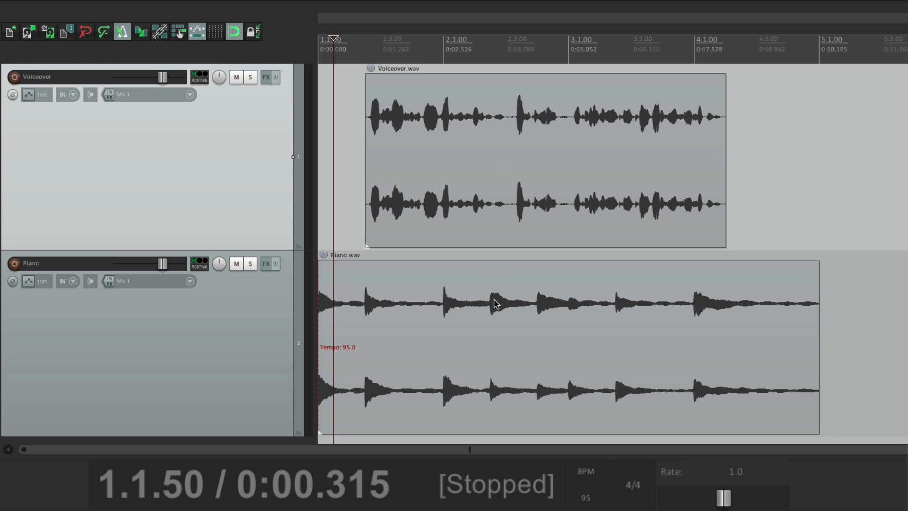
pyautogui.click(358, 39)
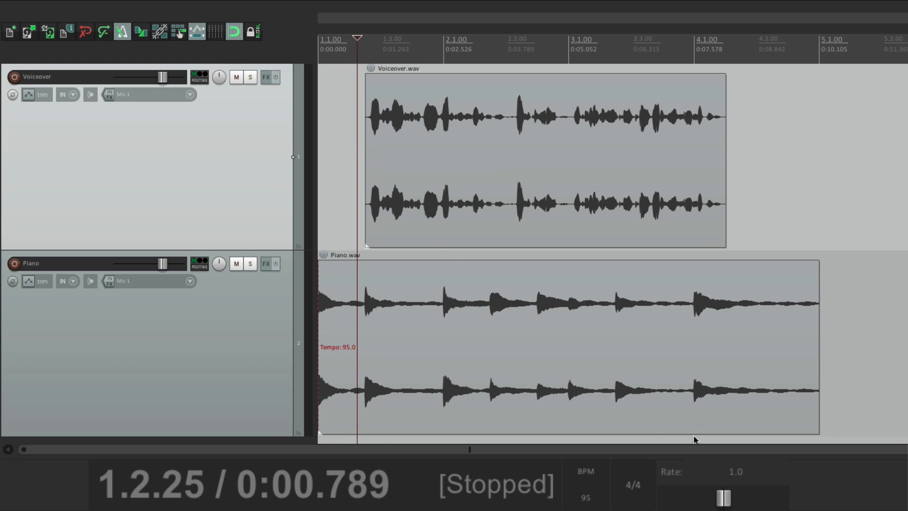
pyautogui.click(585, 496)
pyautogui.write('120')
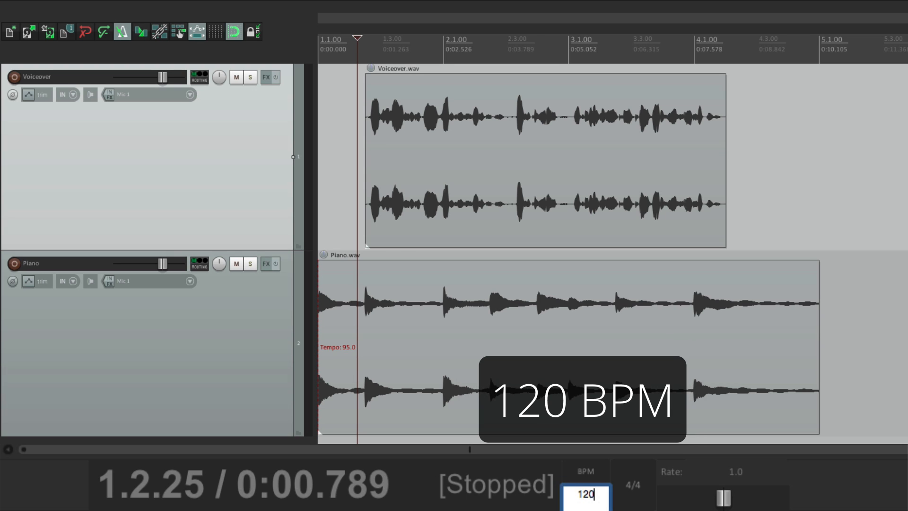
pyautogui.press('Return')
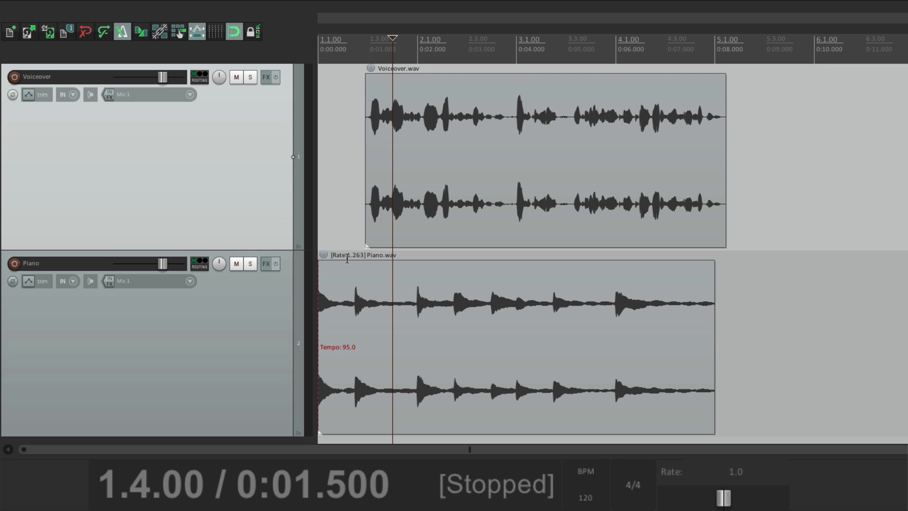
pyautogui.moveTo(457, 113)
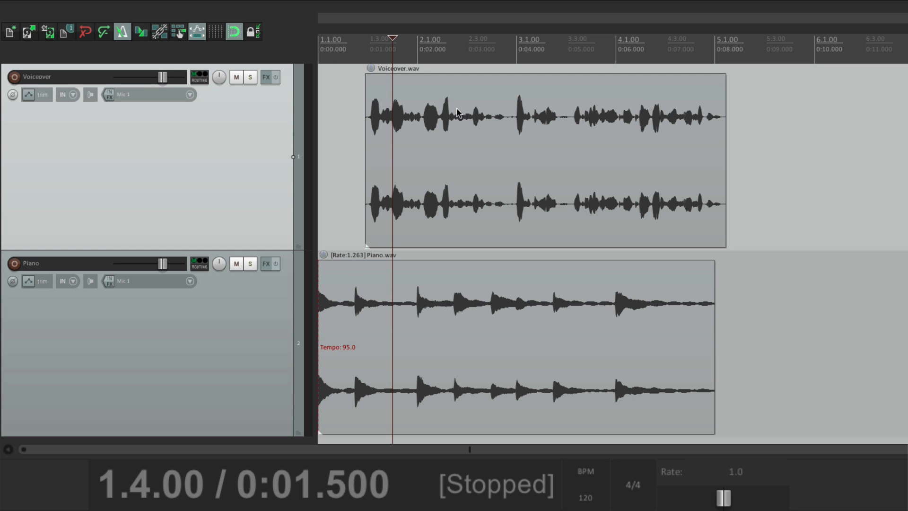
pyautogui.press('space')
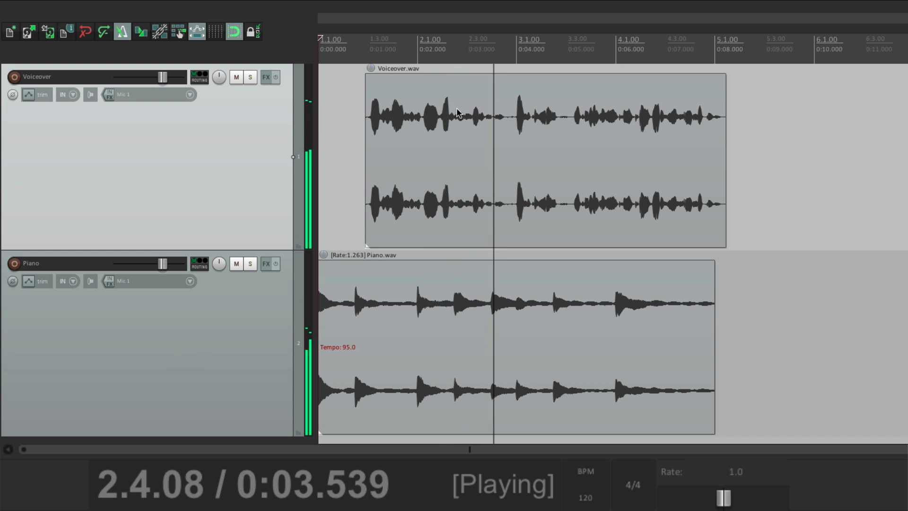
pyautogui.press('Space')
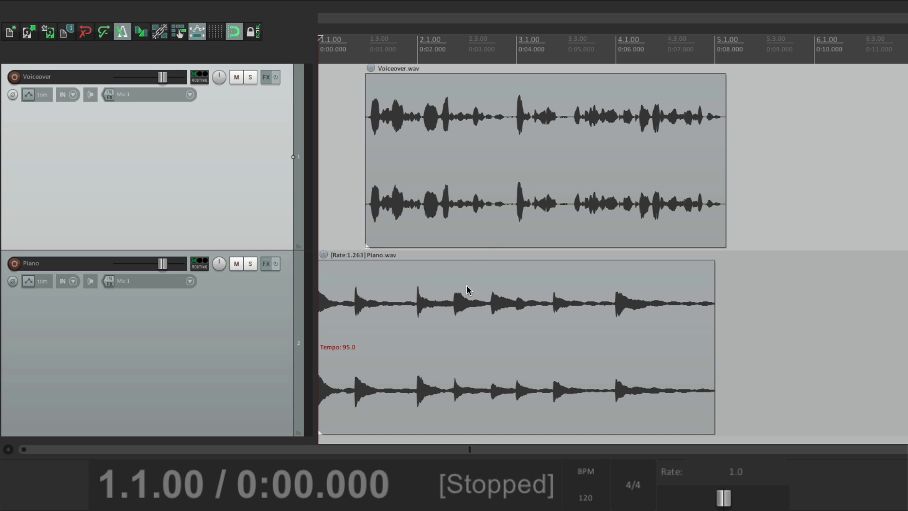
pyautogui.moveTo(387, 210)
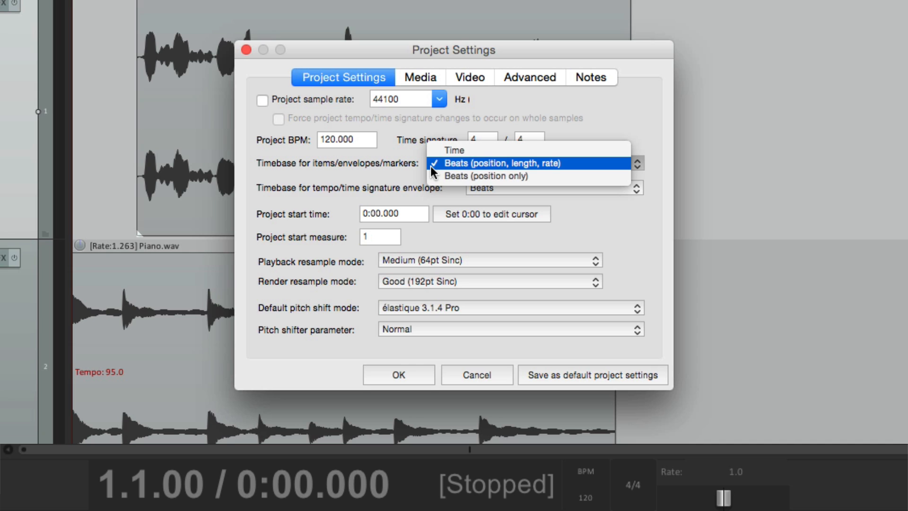
# Show the choices for the items/envelopes/markers timebase in Project Settings
pyautogui.click(517, 163)
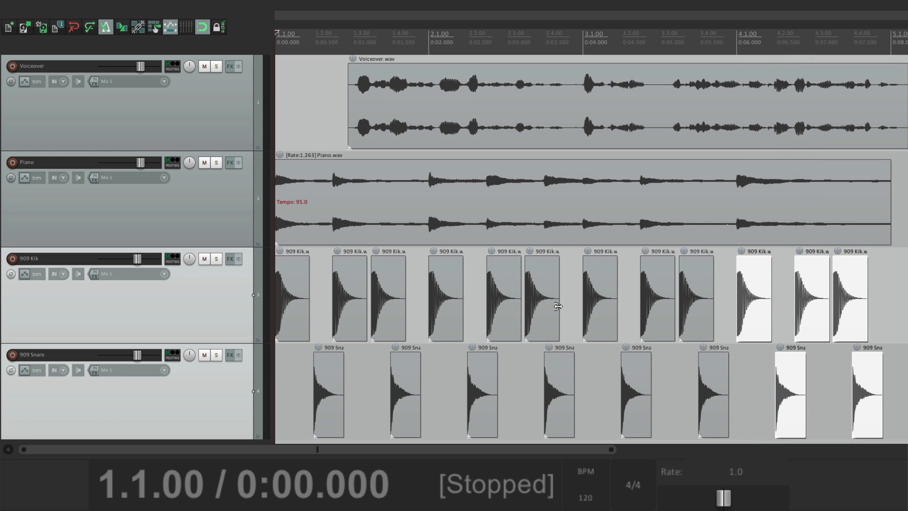
# Play the arrangement with the new 909 Kik and 909 Snare tracks at 120 BPM, then stop
pyautogui.press('space')
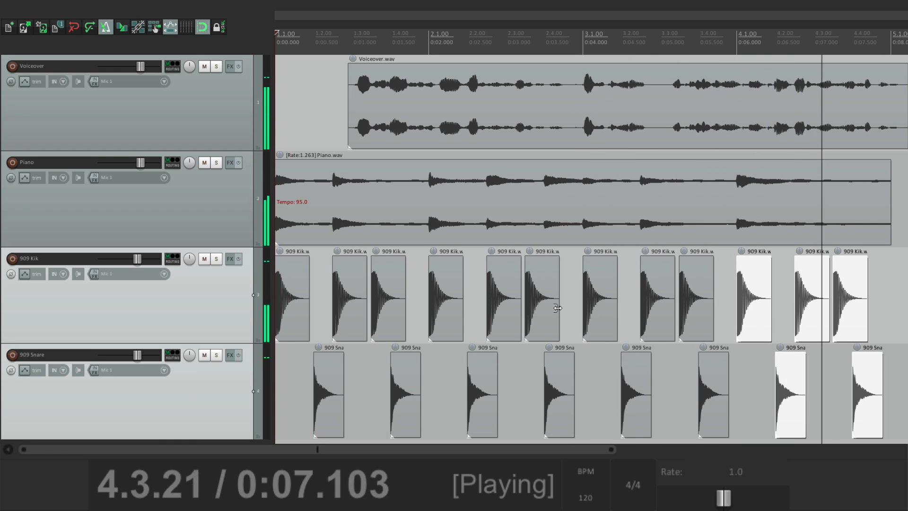
pyautogui.press('space')
pyautogui.write('130')
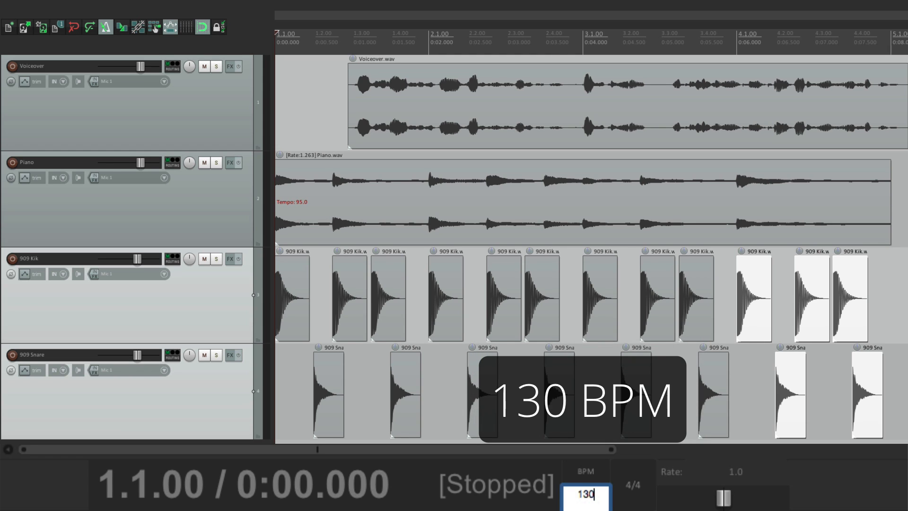
# Confirm 130 BPM and audition the faster piano and drums against the unchanged voiceover
pyautogui.press('Return')
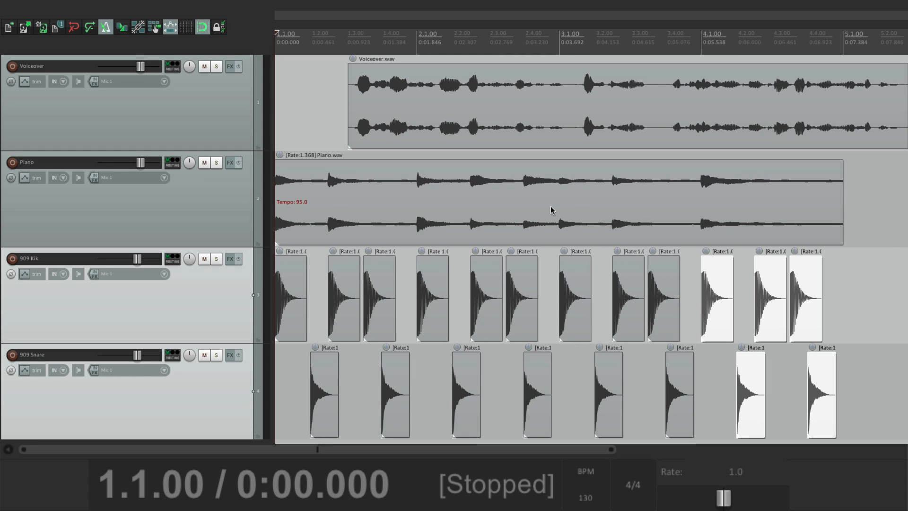
pyautogui.moveTo(565, 137)
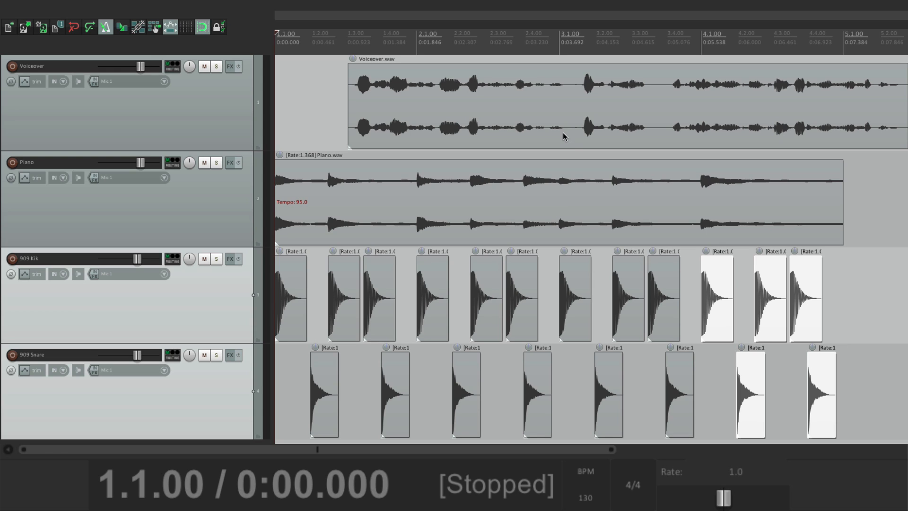
pyautogui.moveTo(446, 301)
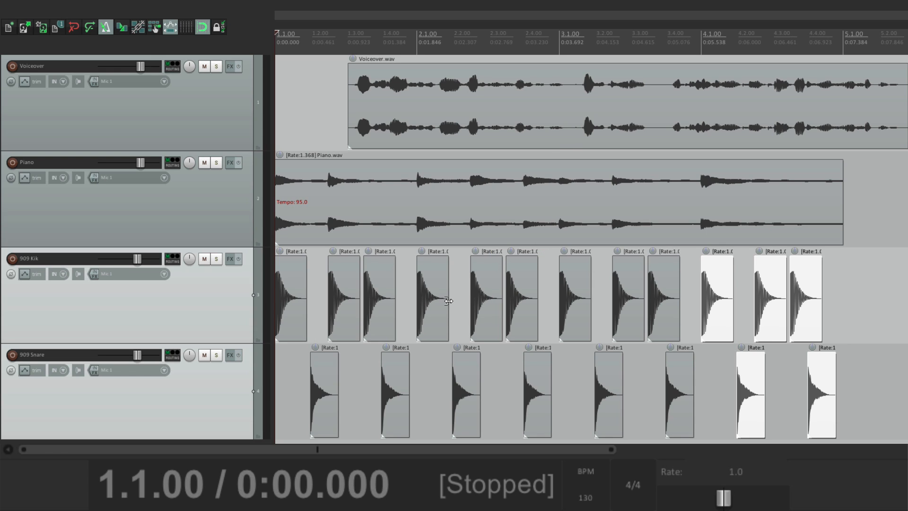
pyautogui.moveTo(374, 297)
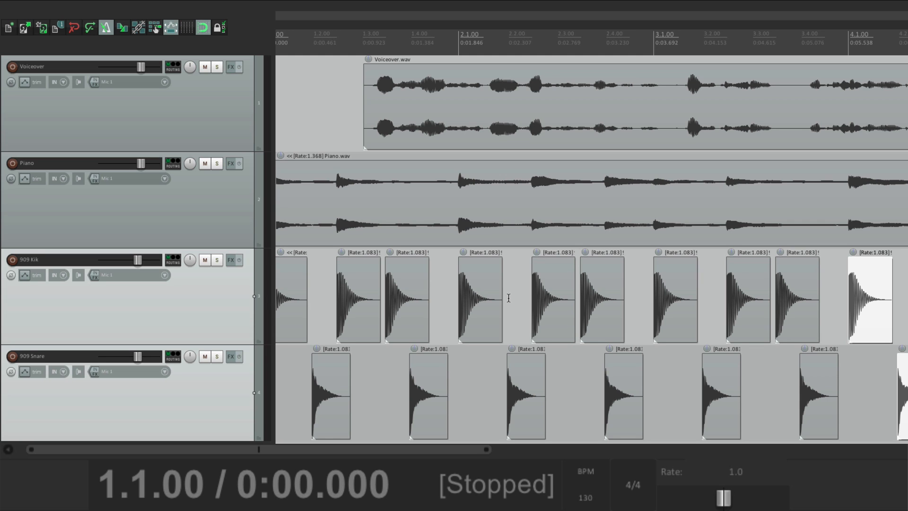
pyautogui.press('Space')
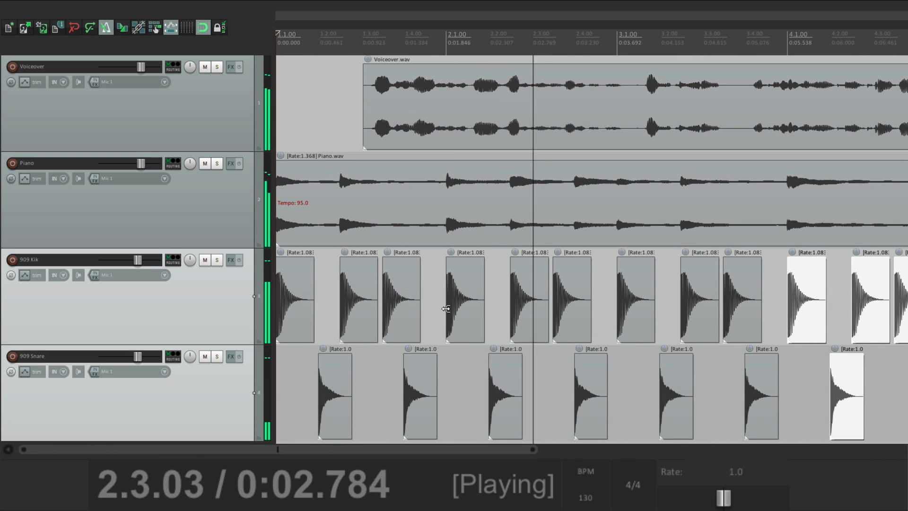
pyautogui.press('space')
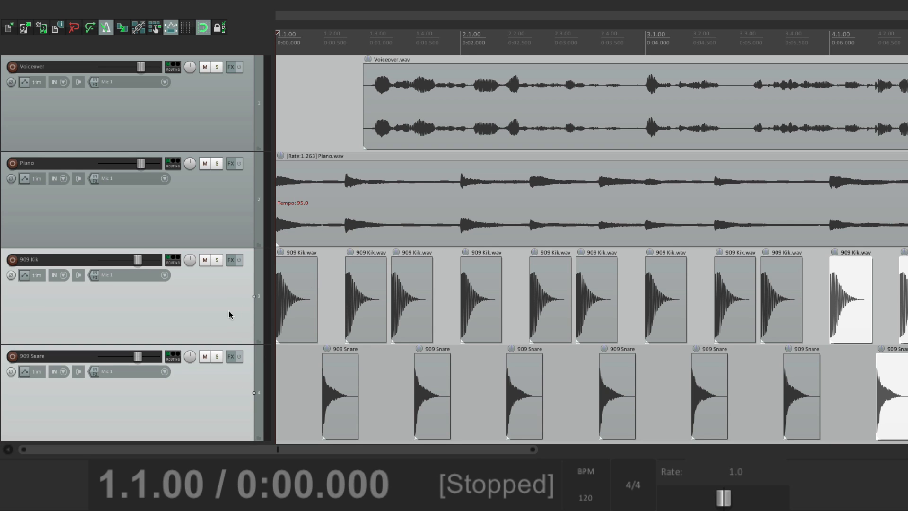
# Give the selected 909 Kik and 909 Snare tracks a Beats (position only) timebase
pyautogui.rightClick(116, 307)
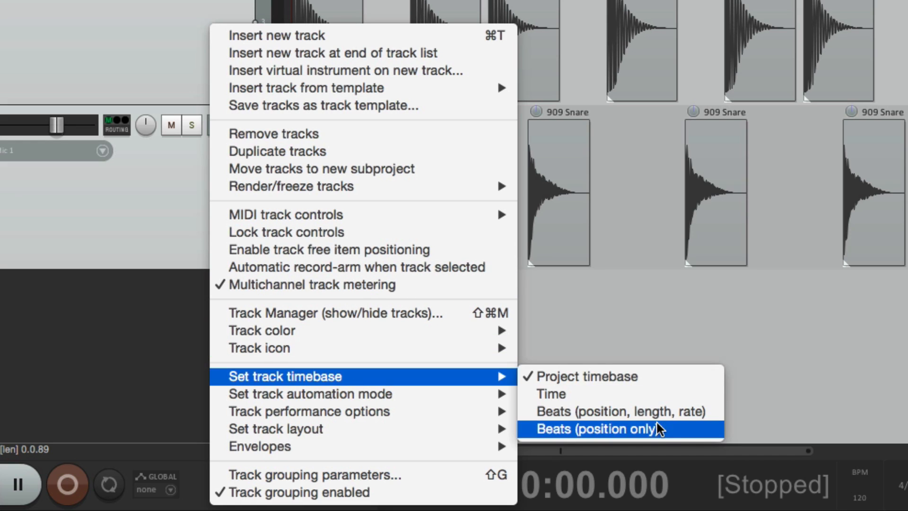
pyautogui.moveTo(682, 439)
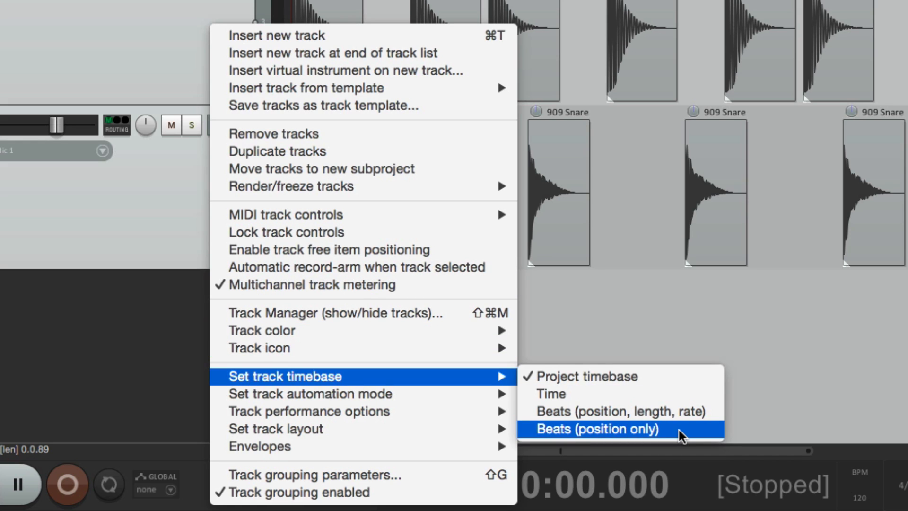
pyautogui.click(597, 428)
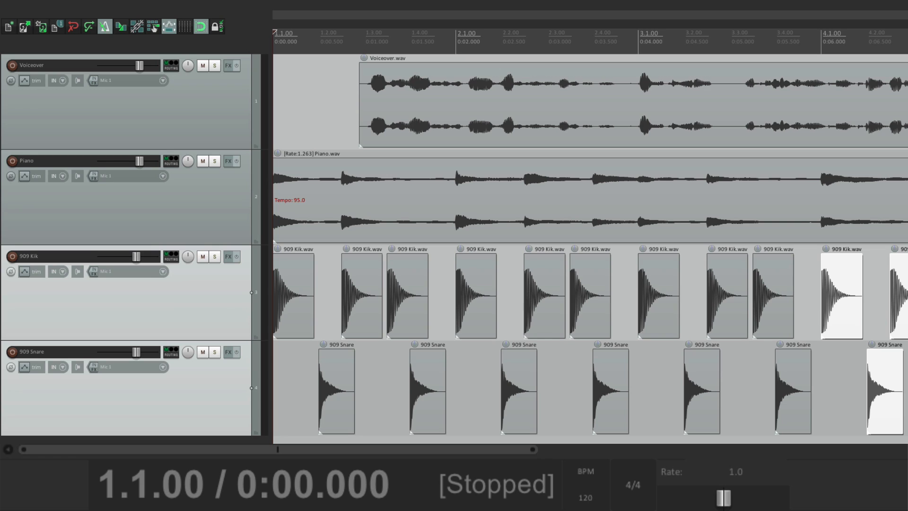
pyautogui.moveTo(454, 176)
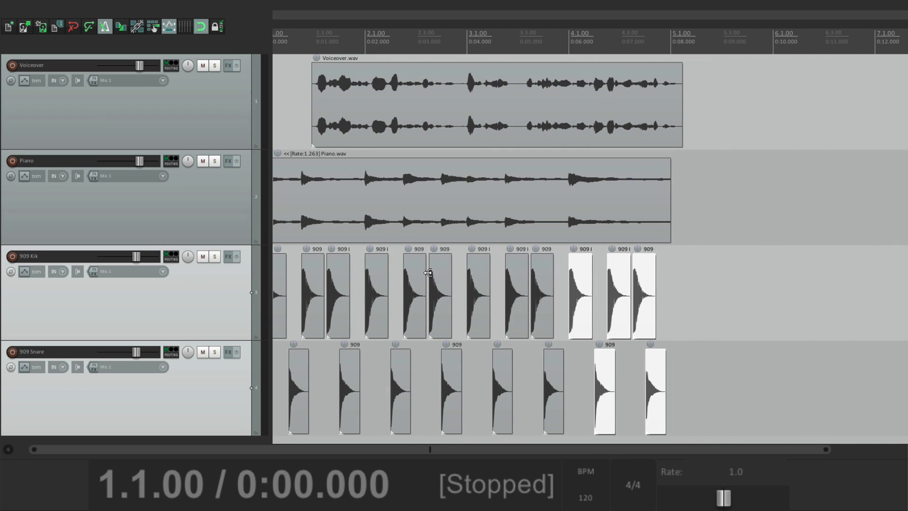
# Set the tempo to 130 then 140 BPM so drum hits shift position while the piano stretches
pyautogui.click(585, 495)
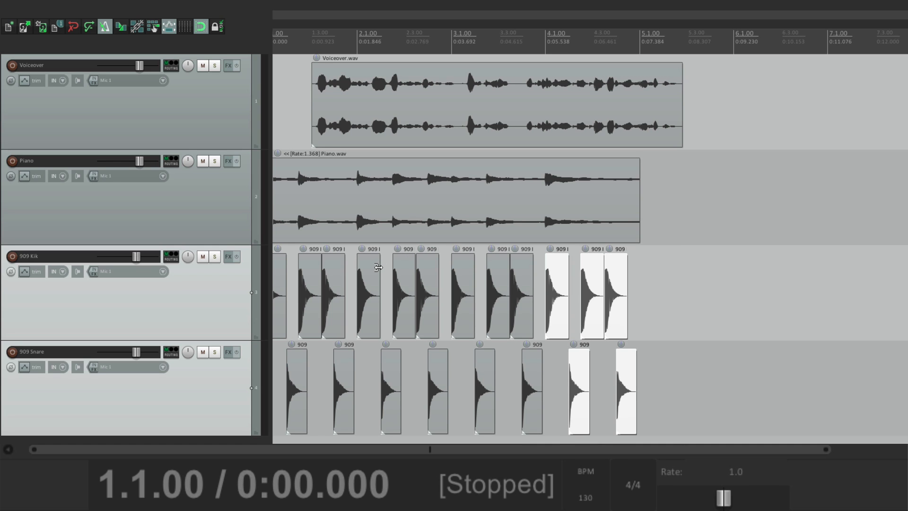
pyautogui.press('space')
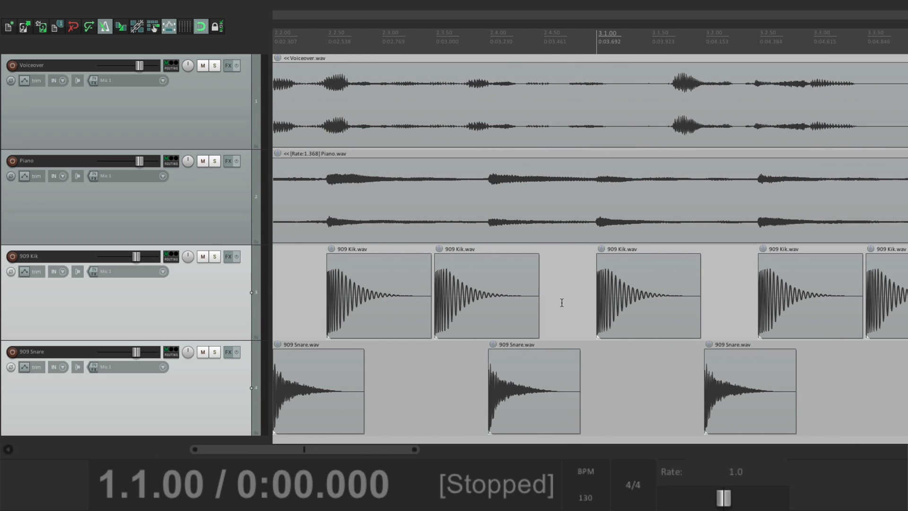
pyautogui.moveTo(597, 302)
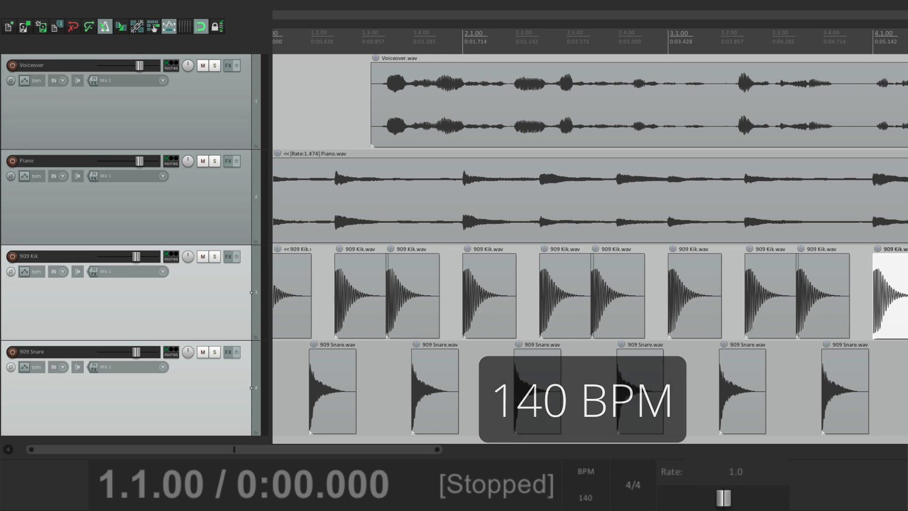
pyautogui.press('space')
pyautogui.write('80')
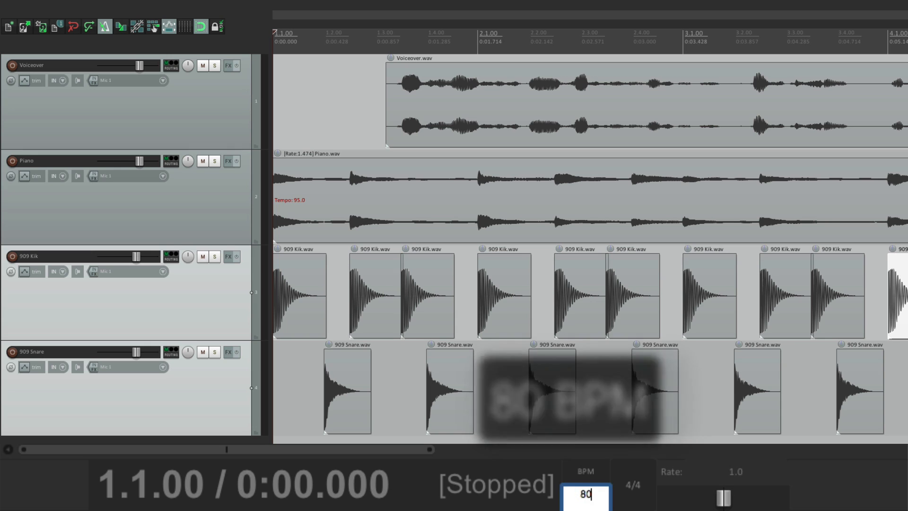
# Confirm 80 BPM, where the piano slows to rate 0.842 and drum hits spread apart, then stop playback
pyautogui.press('space')
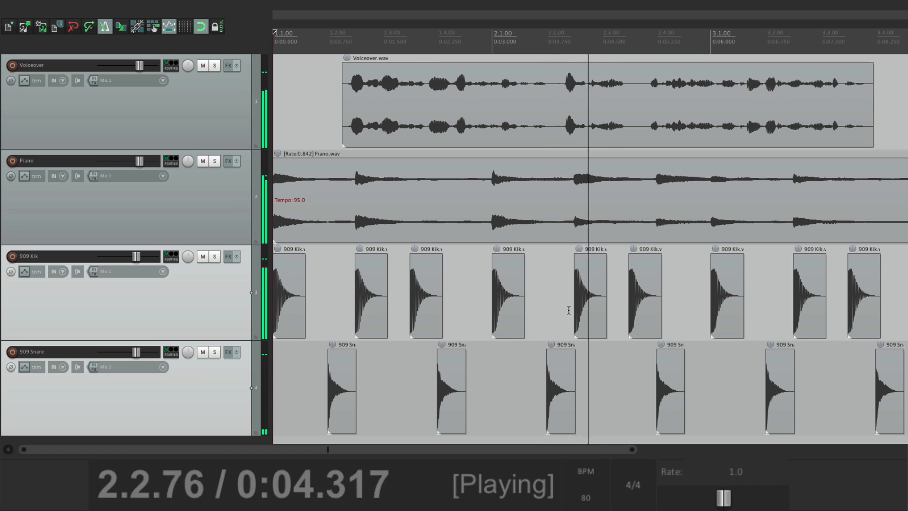
pyautogui.press('Space')
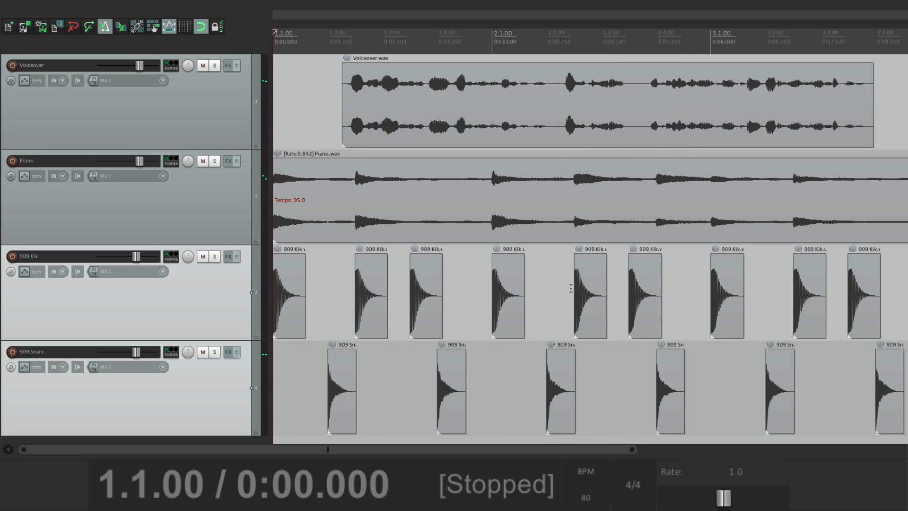
pyautogui.moveTo(550, 72)
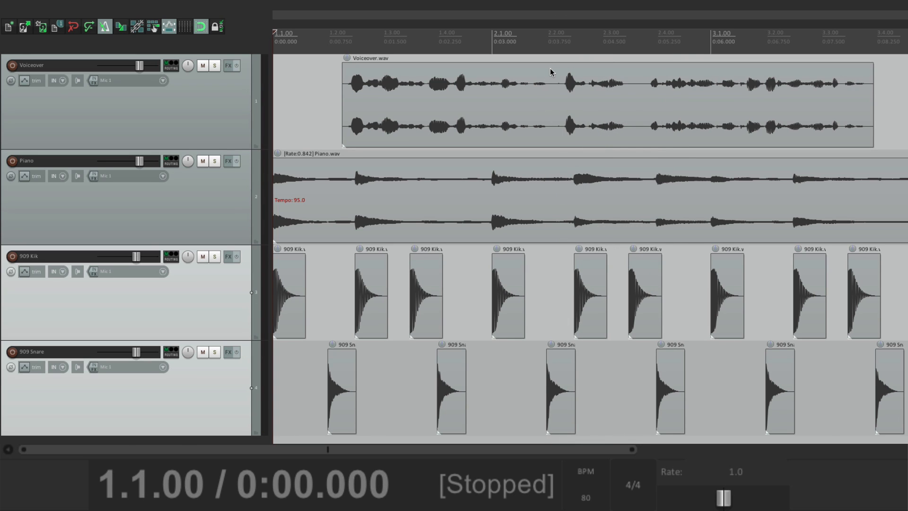
pyautogui.moveTo(551, 168)
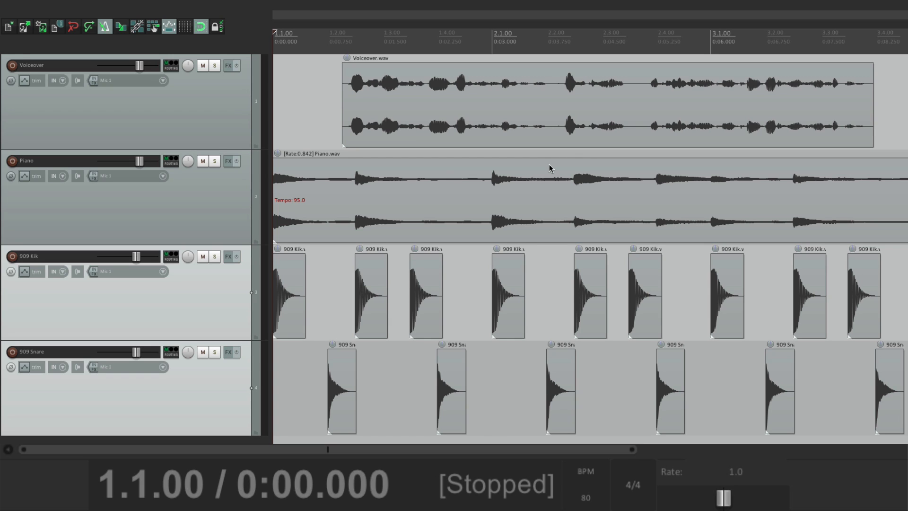
pyautogui.moveTo(537, 340)
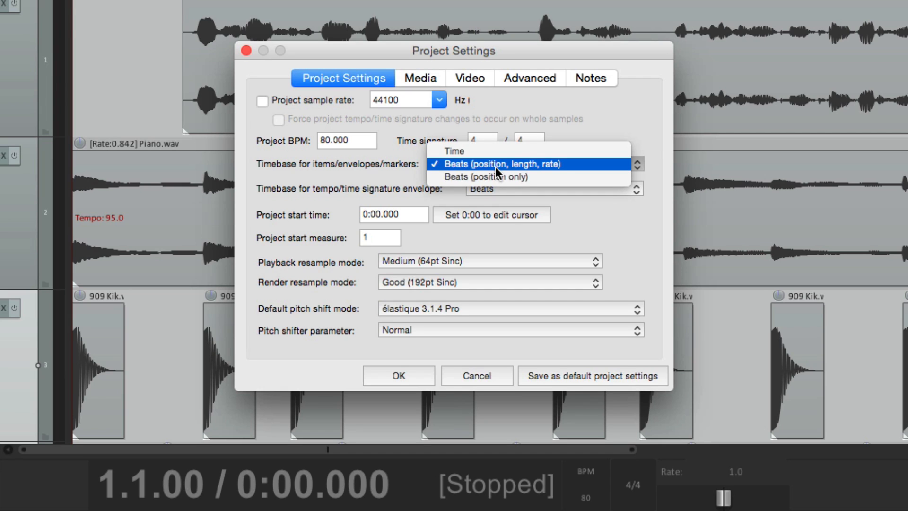
pyautogui.moveTo(517, 170)
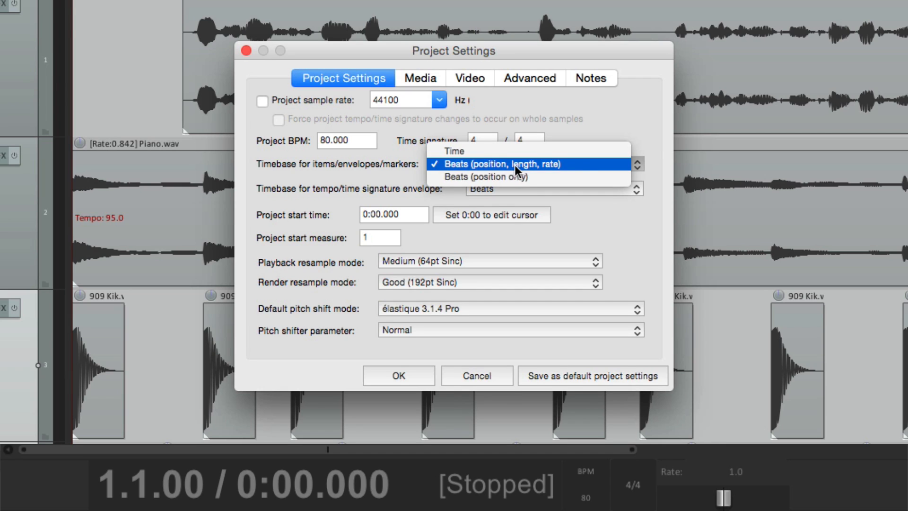
pyautogui.moveTo(583, 176)
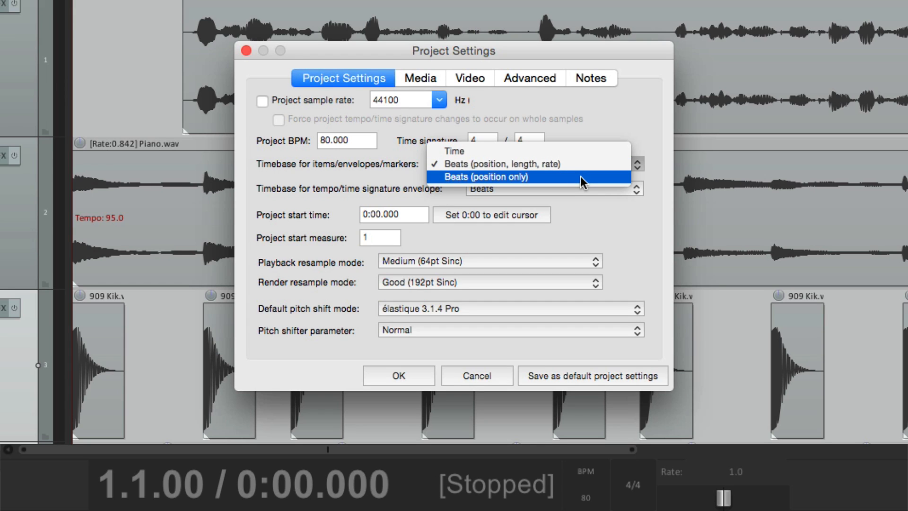
# Choose Beats (position only) as the project default timebase for items, envelopes and markers
pyautogui.click(504, 163)
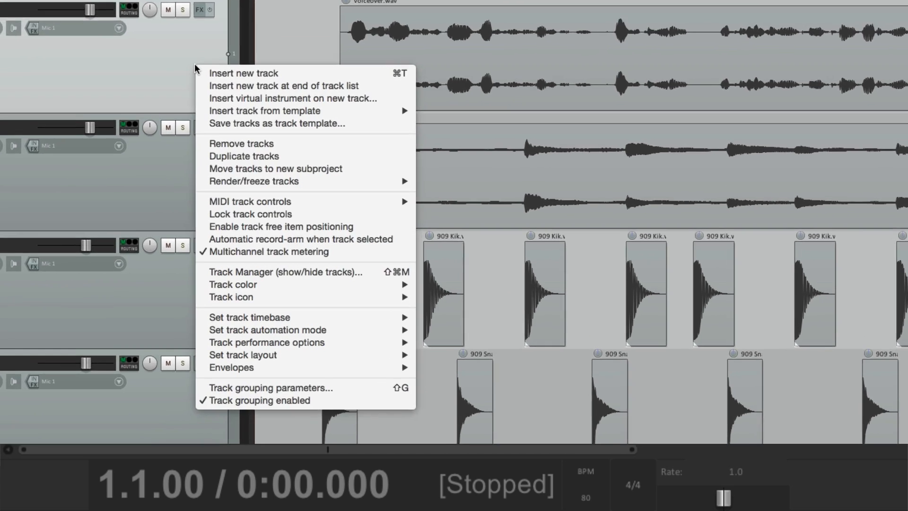
# Show the Voiceover track's timebase choices, with Time currently checked
pyautogui.click(250, 317)
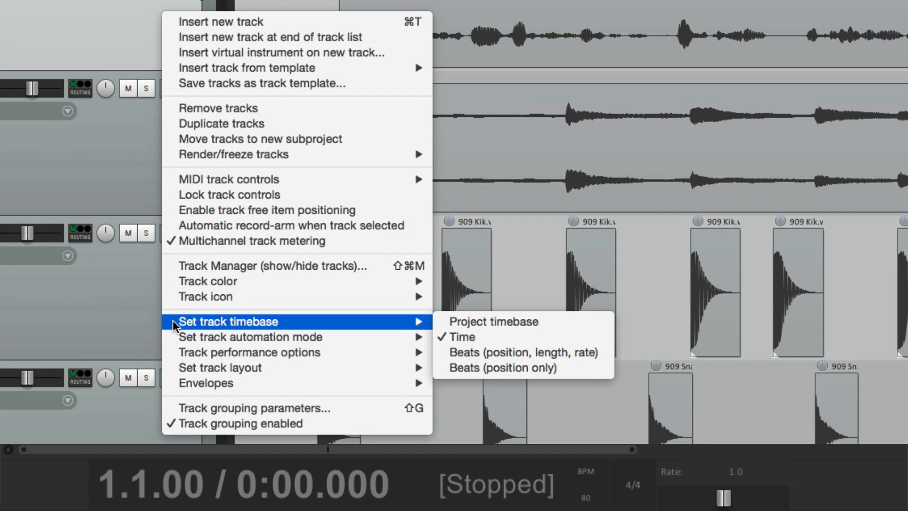